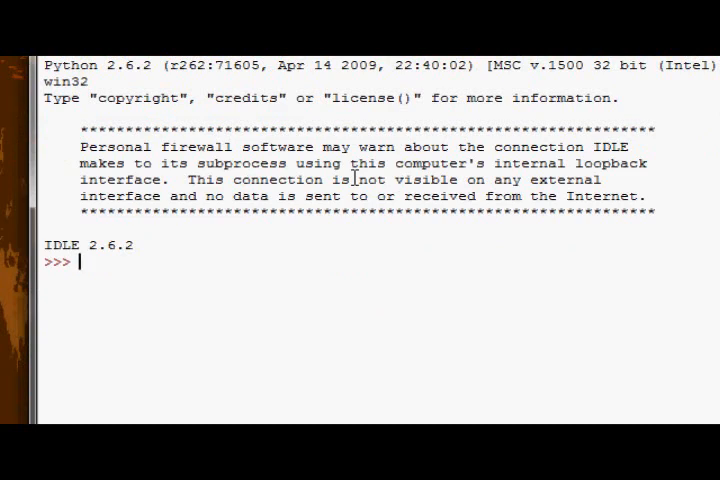
Define myList = [1,2,3,4,5,6,7,8,9,10] and print it in the shell
type("myList = [")
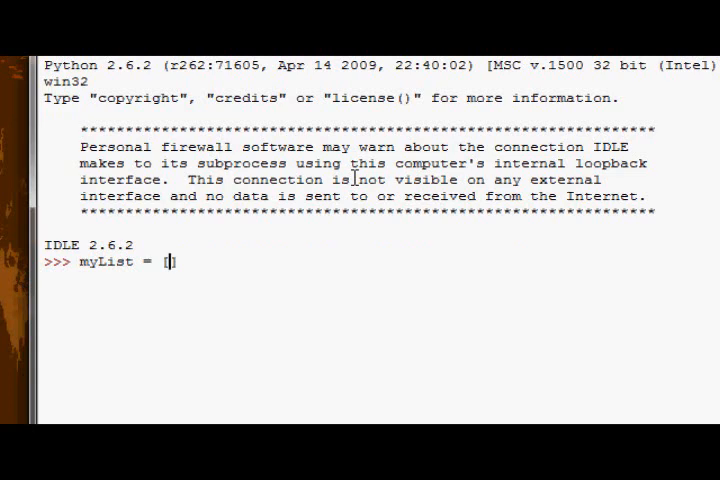
type("1,2,3")
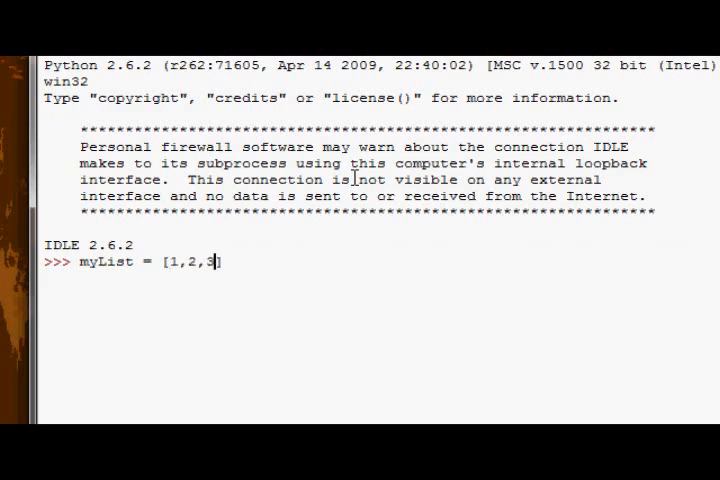
type(",4,5")
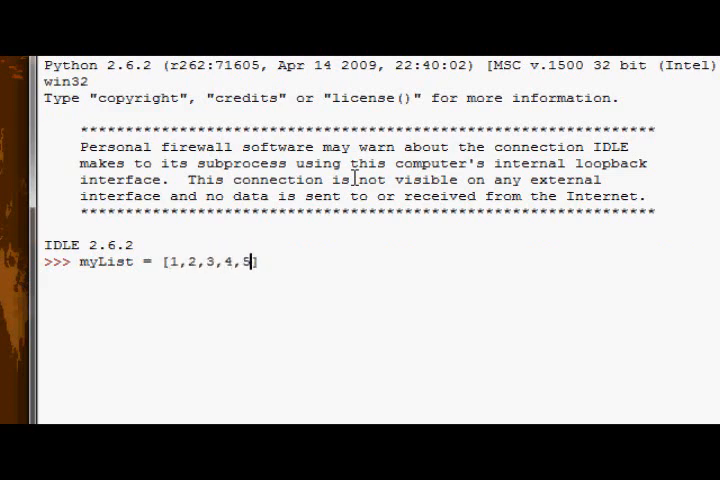
type(",6,7,8,9,10")
type("print myList")
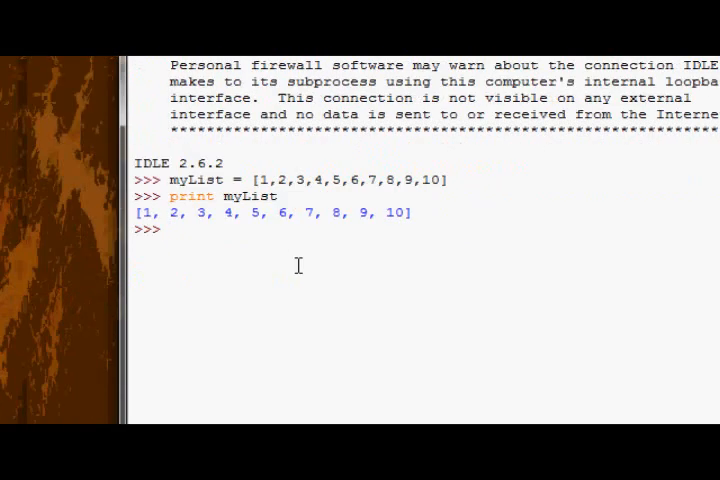
mouse_move(294, 254)
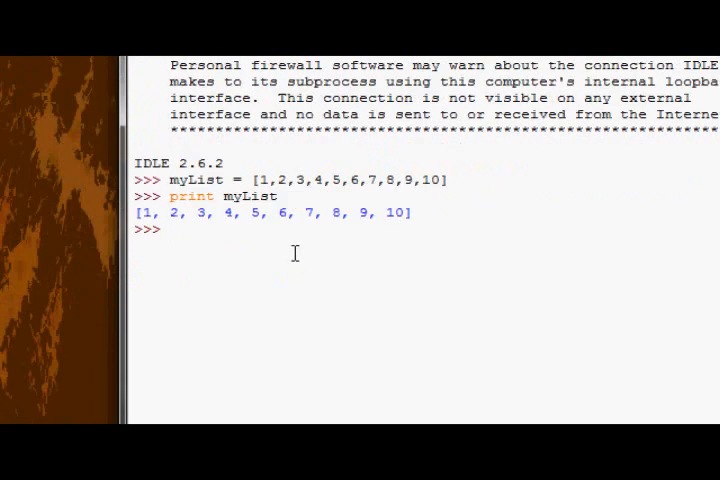
Define myList1 = [50, 'Hello', True, 51.34745] and print its contents
type("myList")
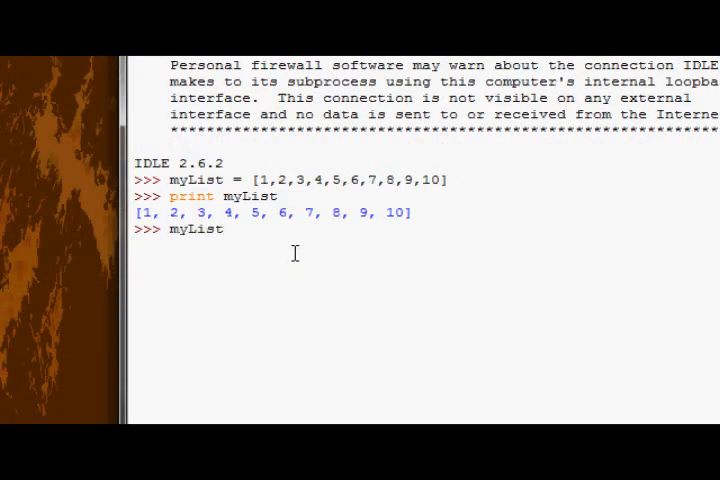
type("1 =")
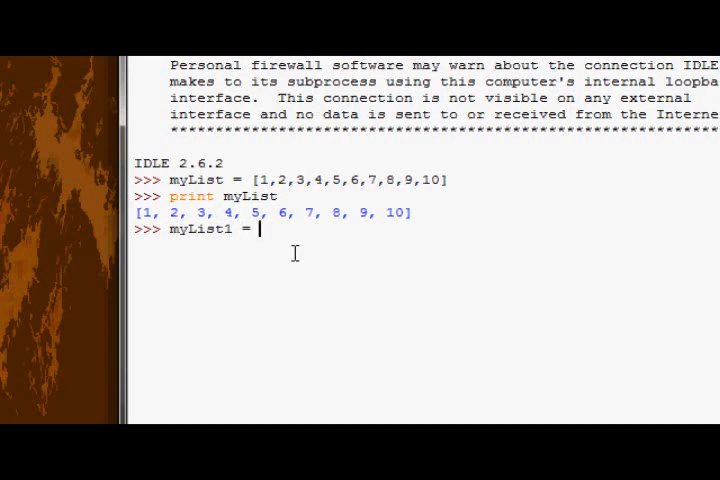
type("[50, 6")
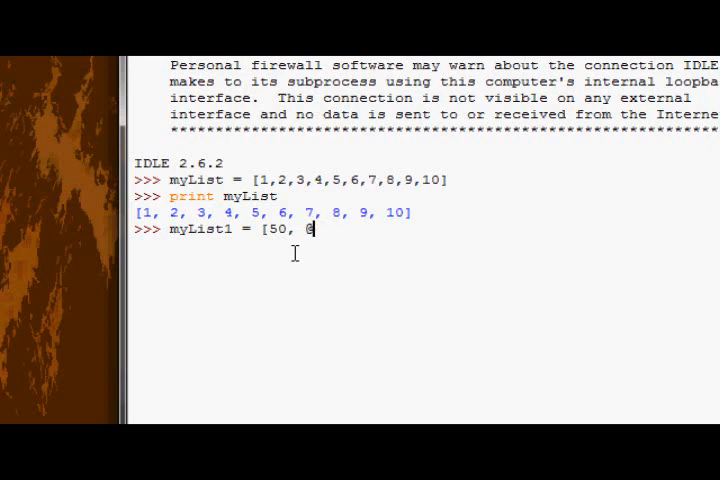
type("'Hello'")
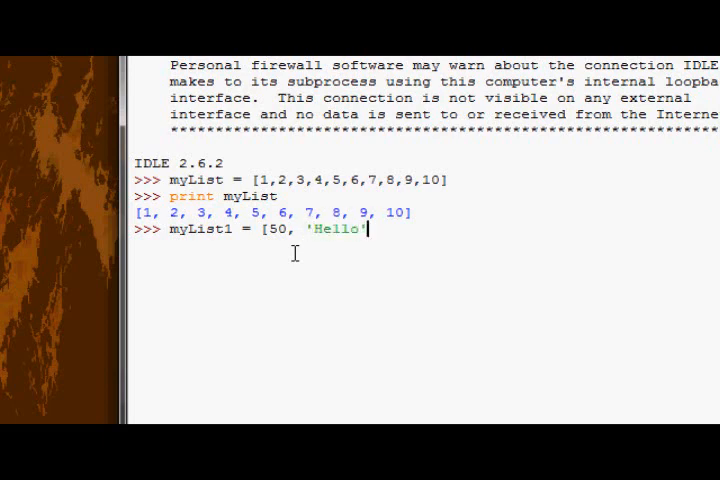
type(", True, 51.34745")
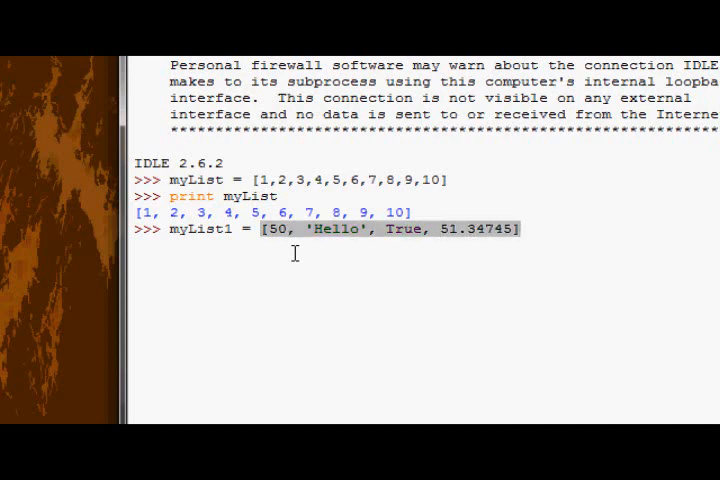
type("print m")
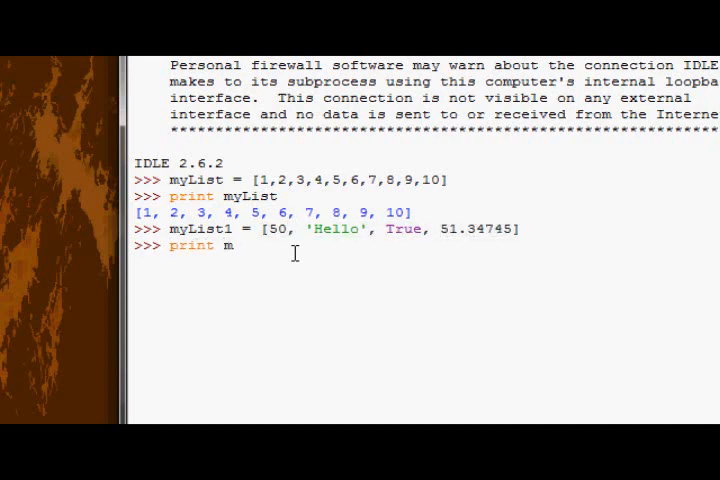
key("Return")
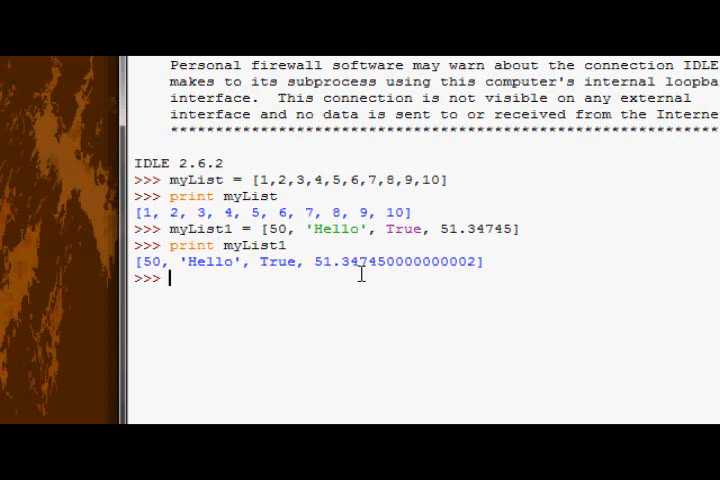
Evaluate myList[5] returning 6 and myList[1] returning 2
type("my")
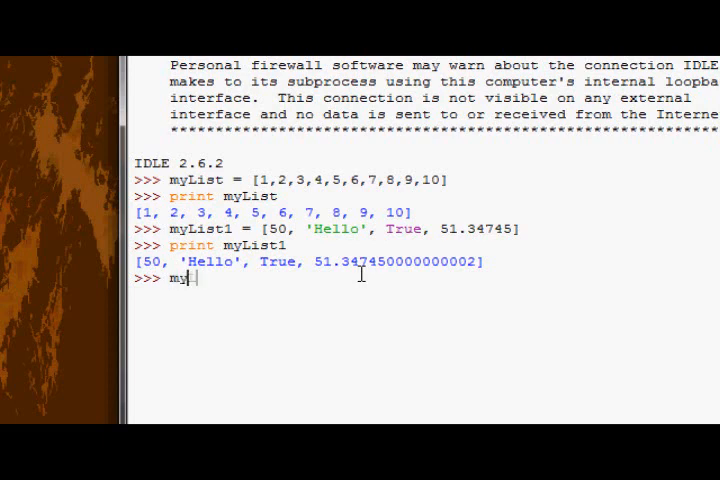
type("List[5")
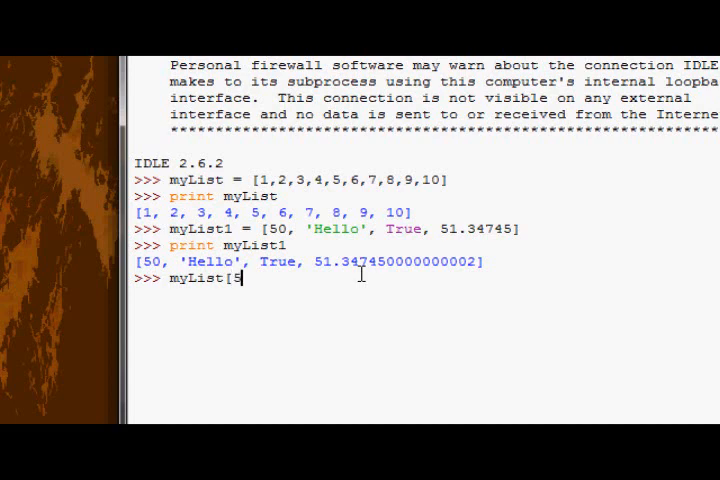
type("]")
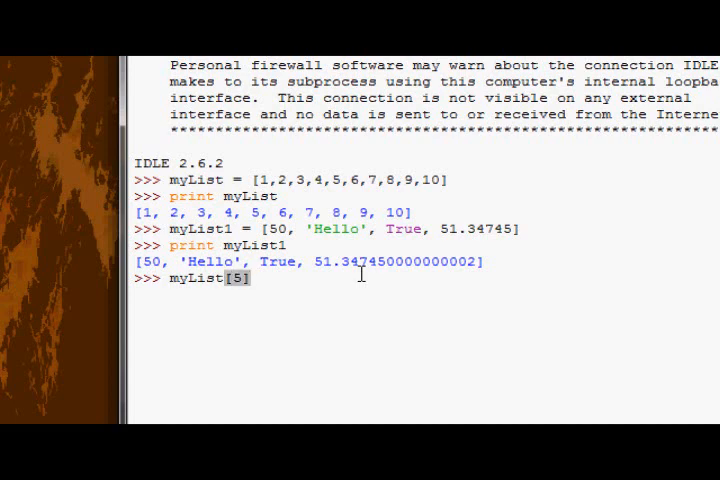
key("Return")
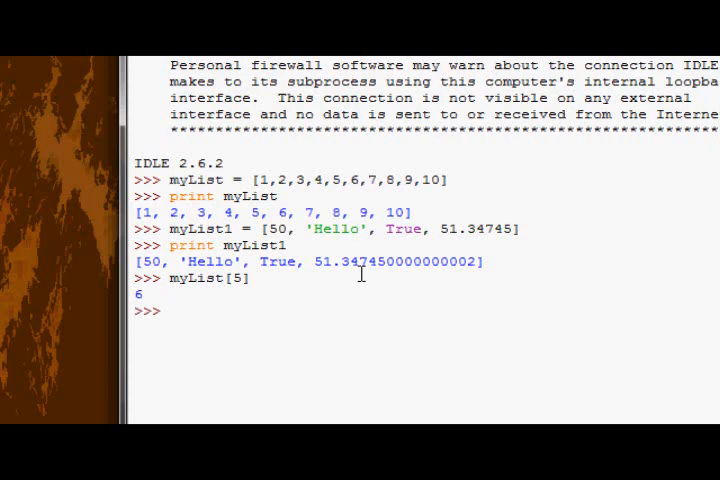
type("m")
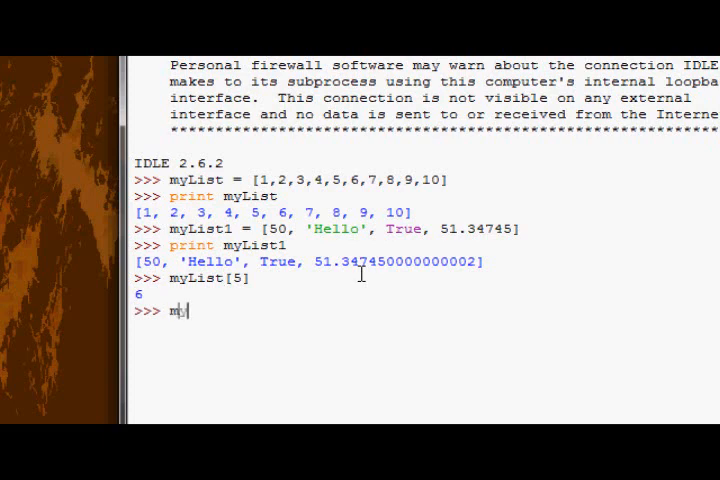
type("yList[1]")
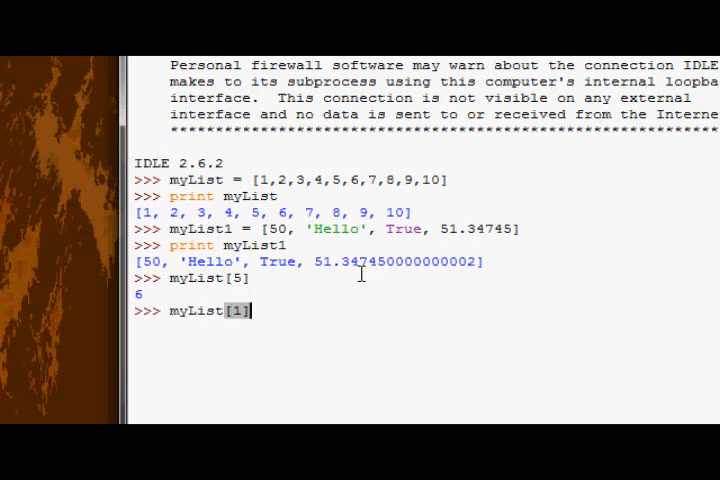
key("Return")
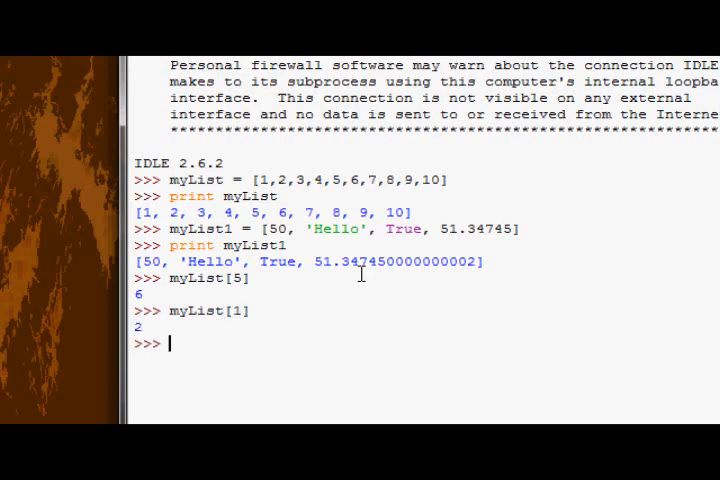
Evaluate myList1[1] to show the element 'Hello'
type("m")
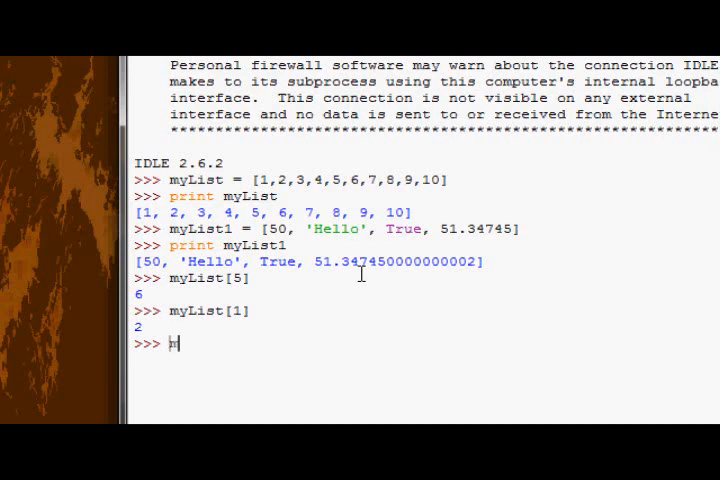
type("myList1[1")
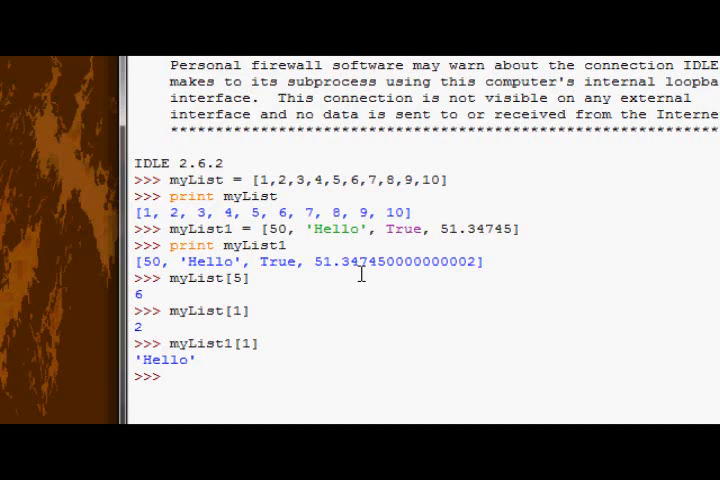
type("m")
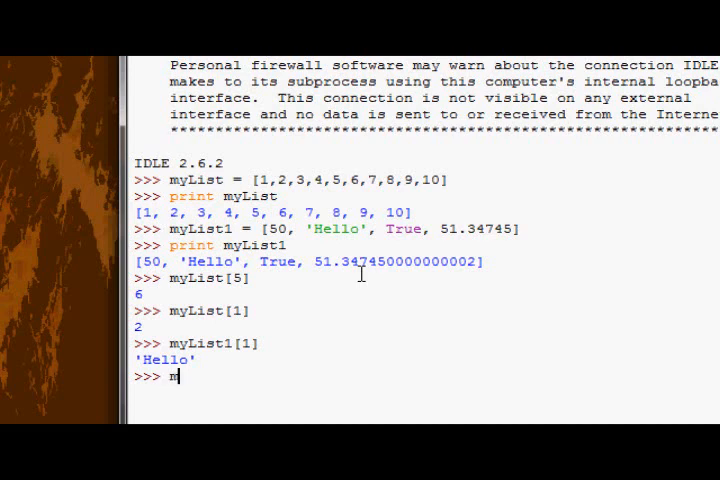
Slice myList[:5] to show the first five elements [1, 2, 3, 4, 5]
type("yList[")
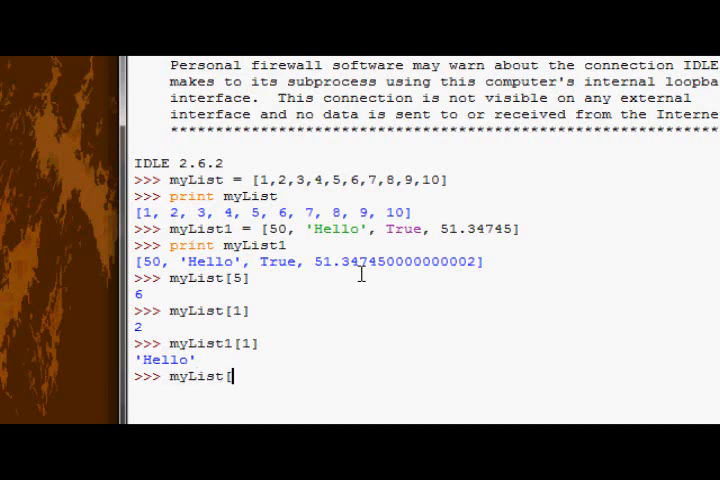
type("[:")
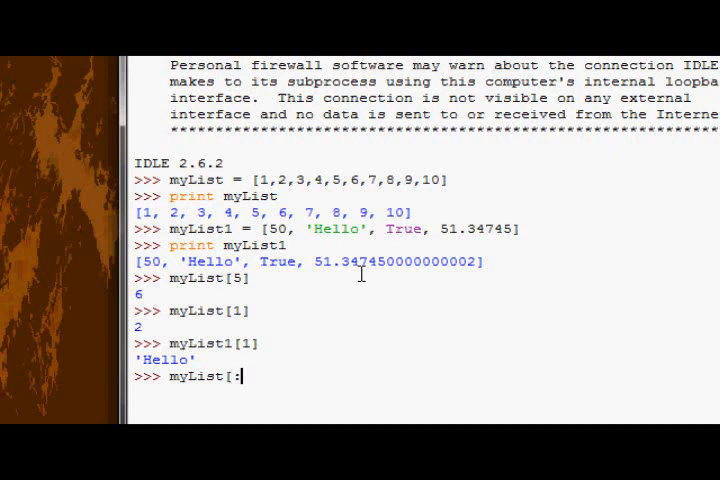
type("5]")
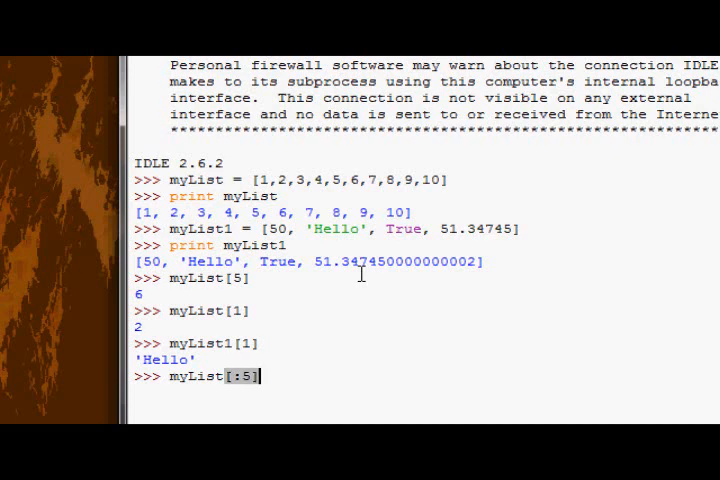
key("Return")
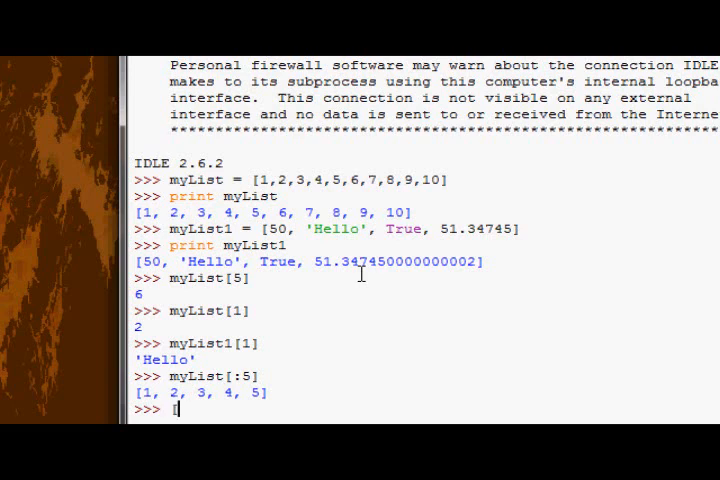
Evaluate [1::2] without a list name, raising a SyntaxError, then begin myList
type("[1:")
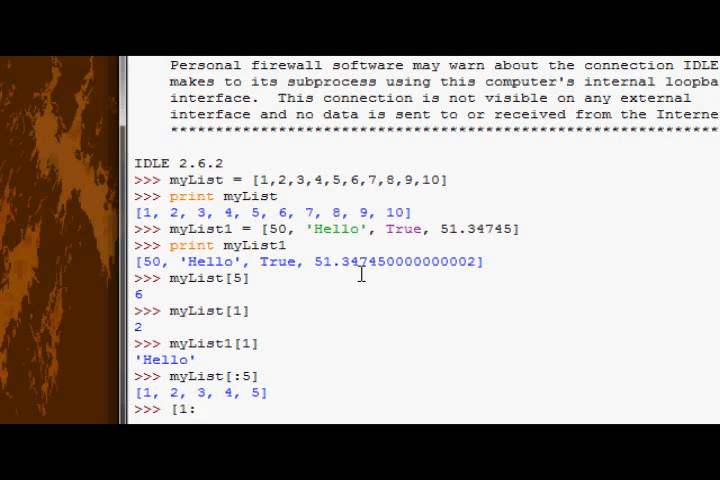
type(":2")
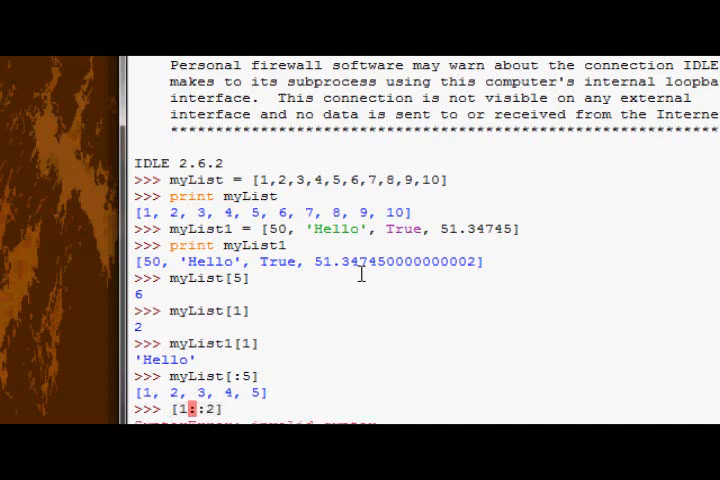
key("Return")
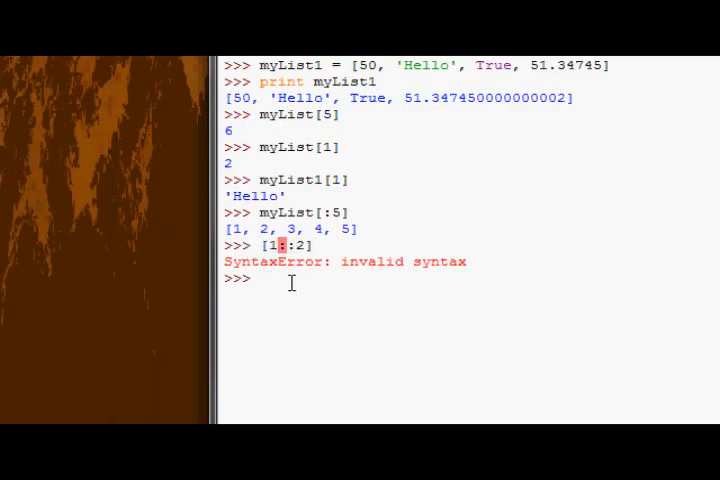
type("myList[1::2")
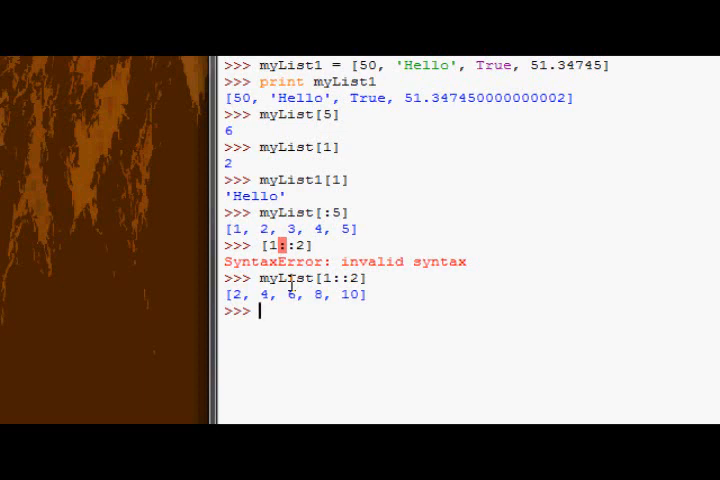
Evaluate [1,2,3,4,5] * 5 to show the list repeated five times
type("[1,5,")
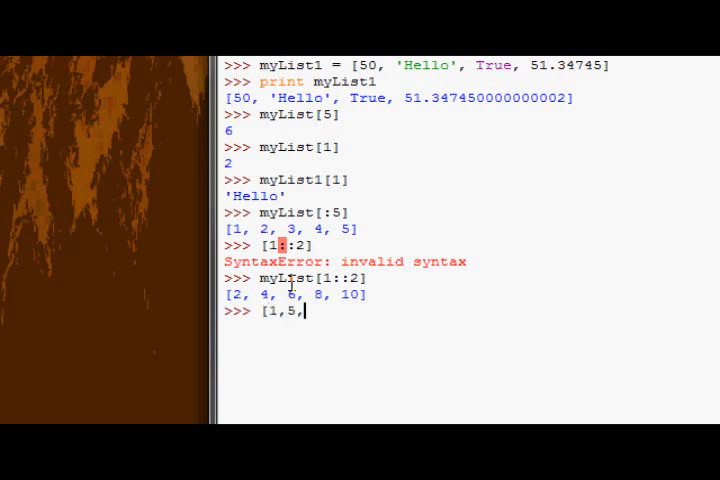
type("2,3,4,5")
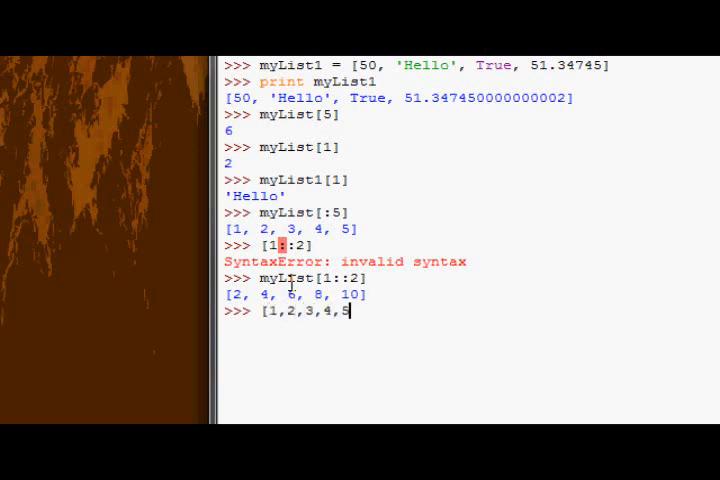
key("Return")
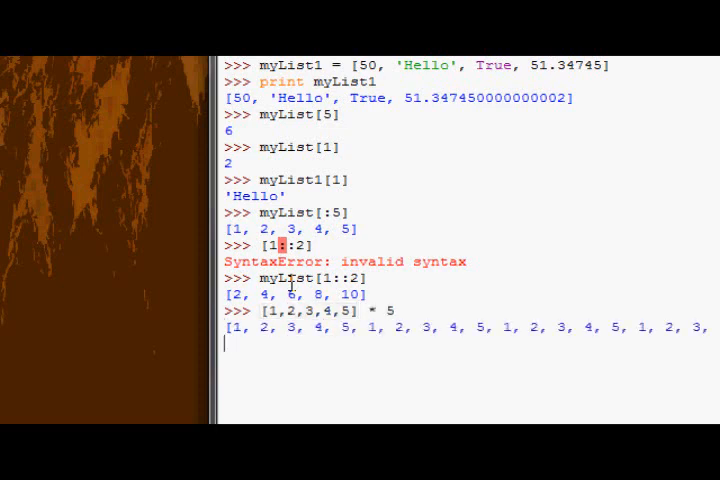
scroll("down", 3)
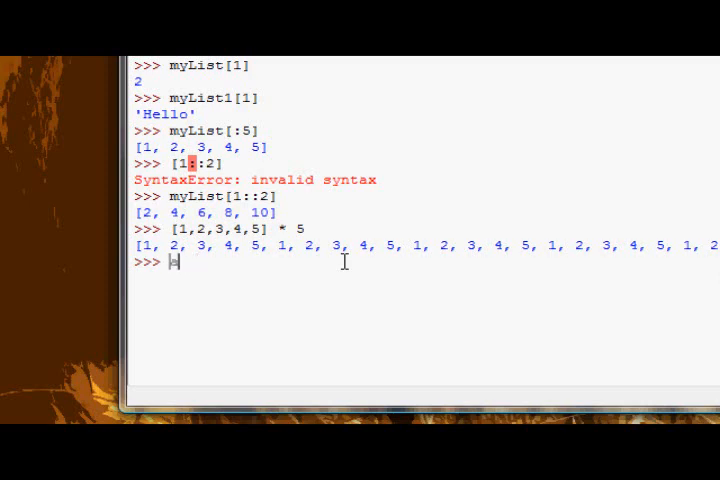
Define a = [1,2,3,4,5], b = [6,7,8,9,10] and store c = a + b
type("a =")
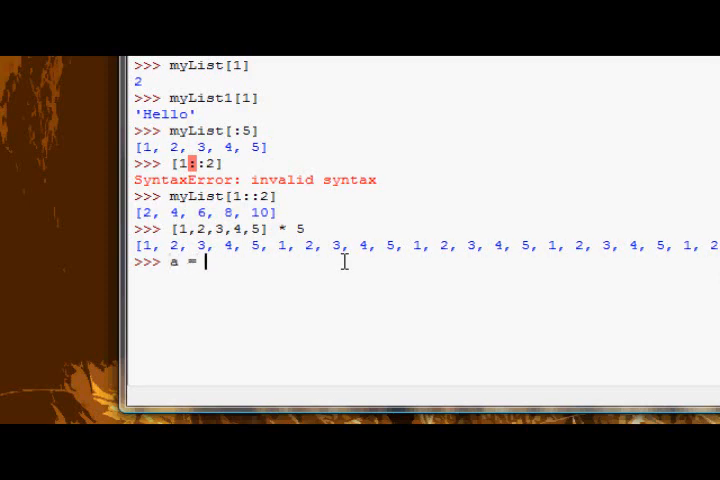
type("[1,2,3,4,5")
type("b =")
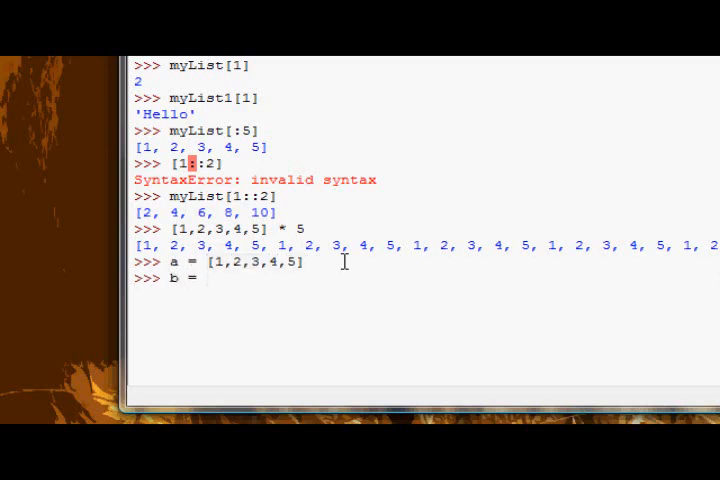
type("[6,7")
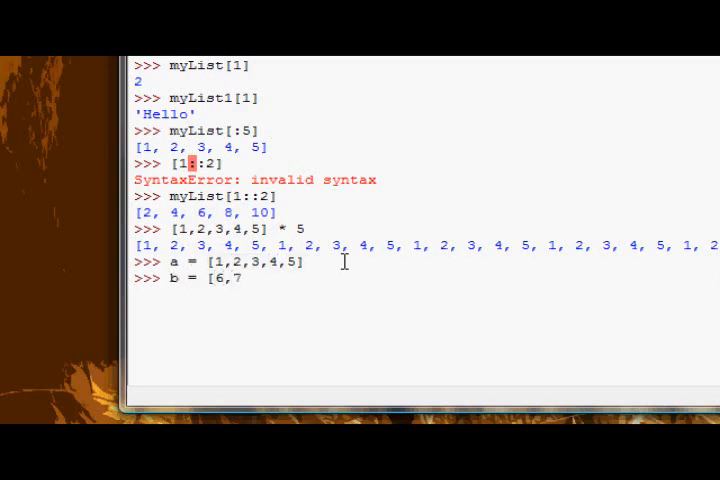
type(",8,9,10]")
type("c = a")
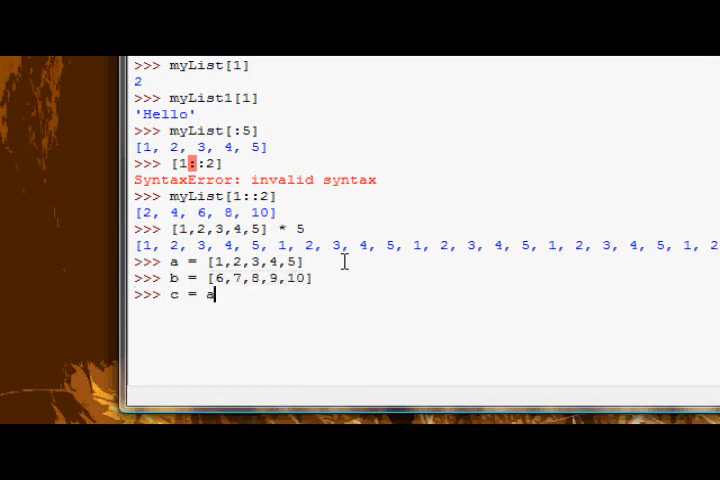
type(" + b")
key("Return")
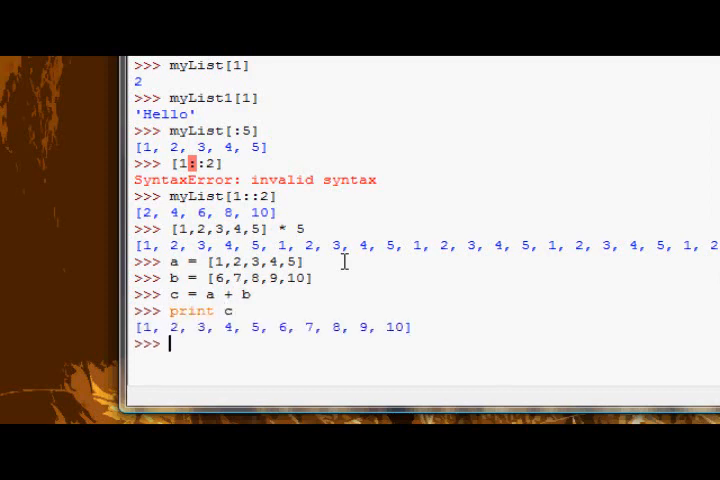
Evaluate a + b to show the joined list 1 through 10
type("a")
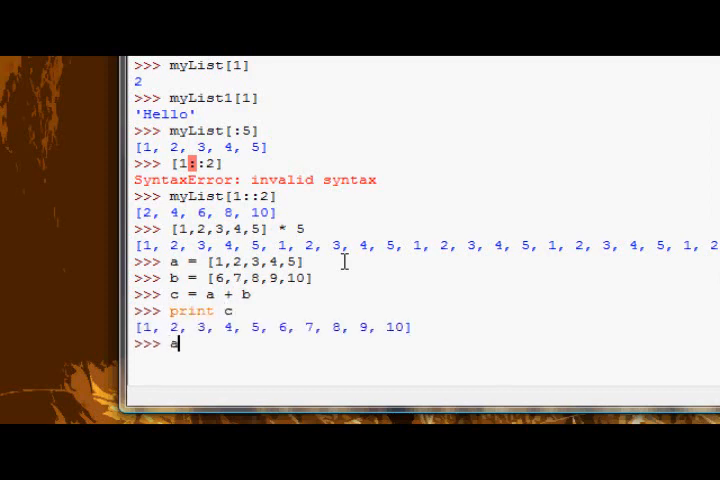
key("Return")
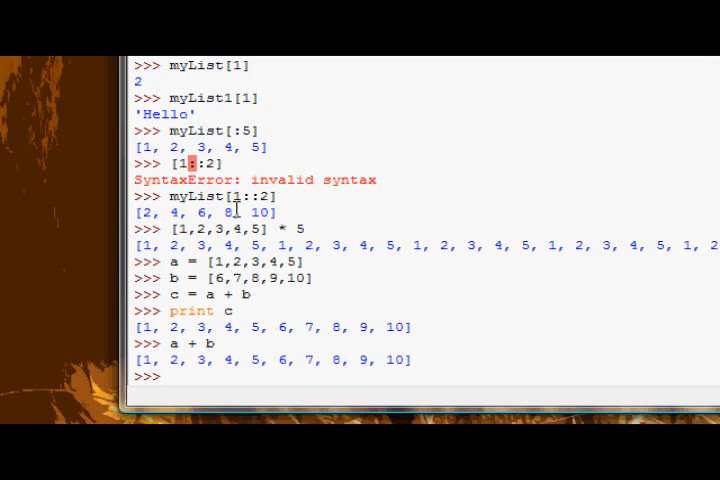
type("myLis")
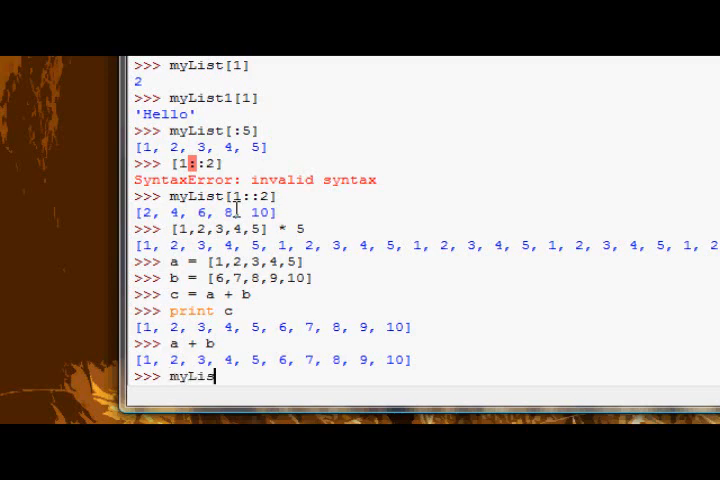
Create myList2 = list(('Hello', 'World', '!')) from a tuple
type("2 =")
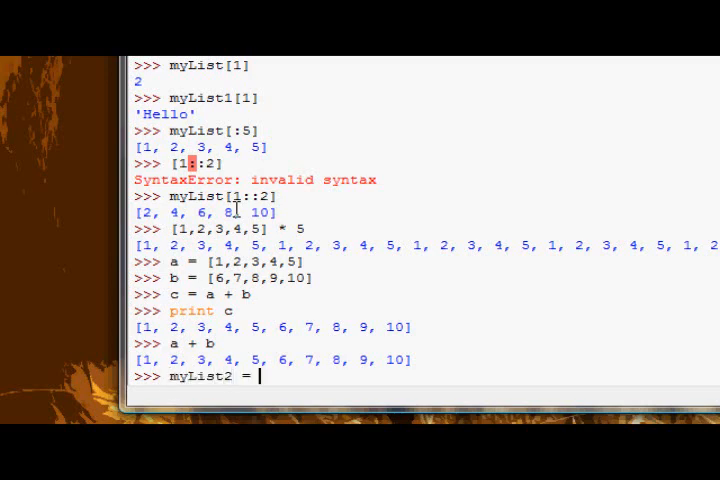
type("1")
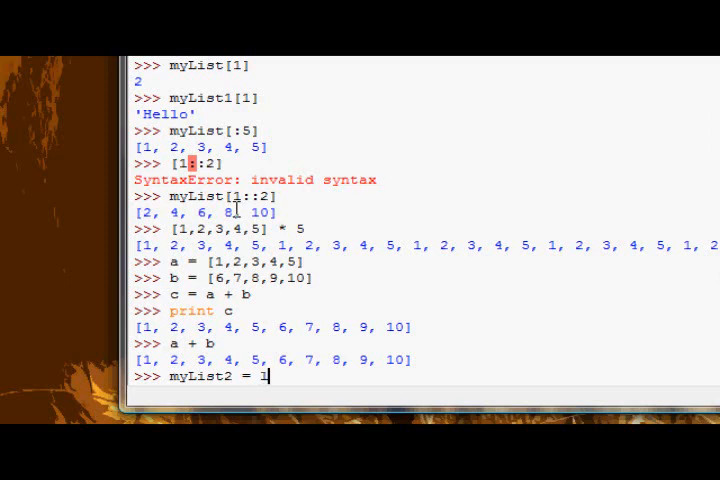
type("ist")
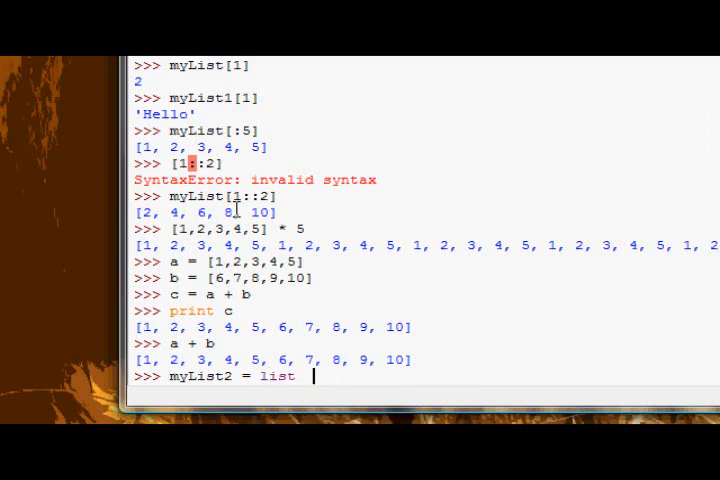
type("( (")
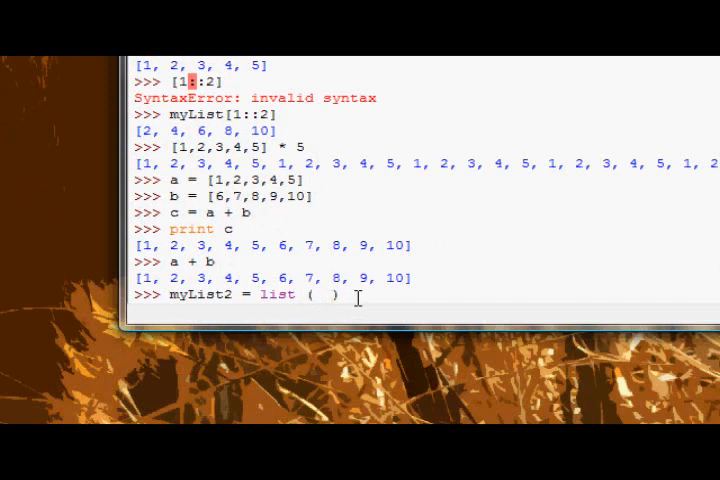
left_click(320, 296)
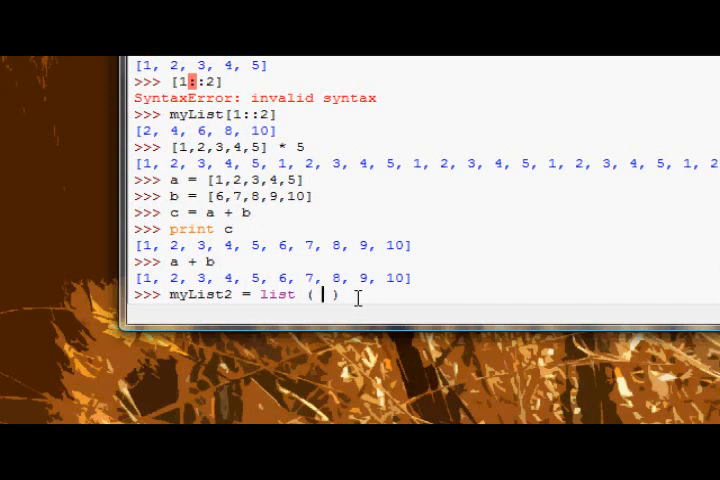
type("(")
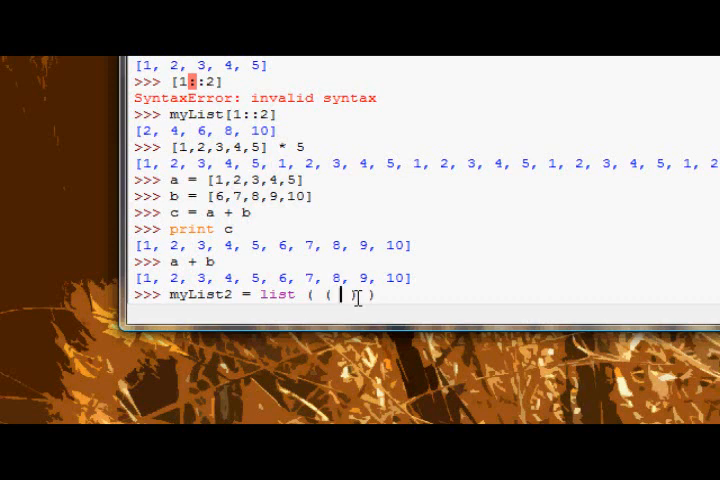
type("'Hello',")
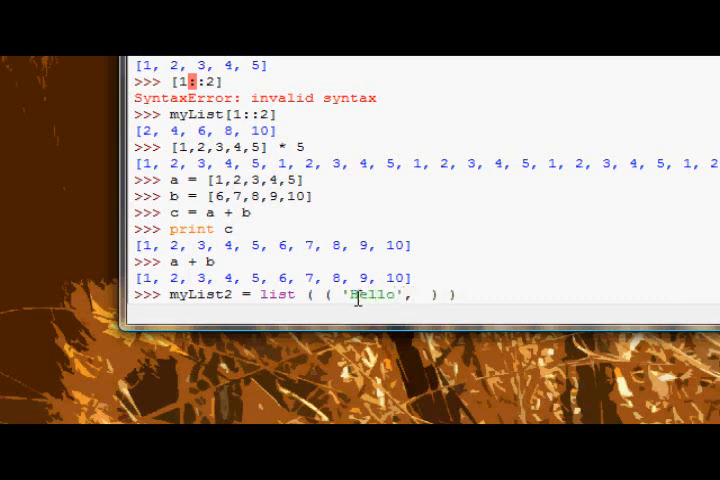
type("'World'")
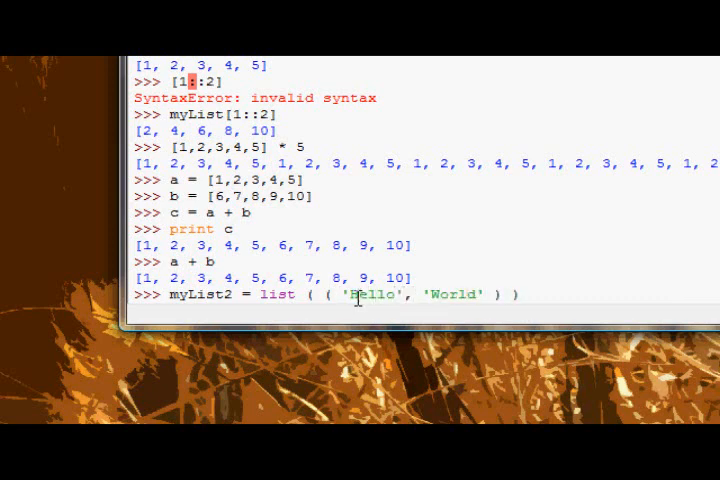
type(", '!'")
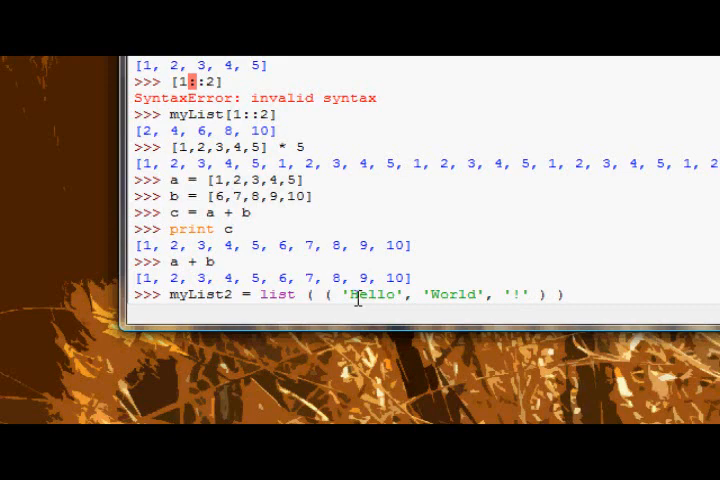
key("Return")
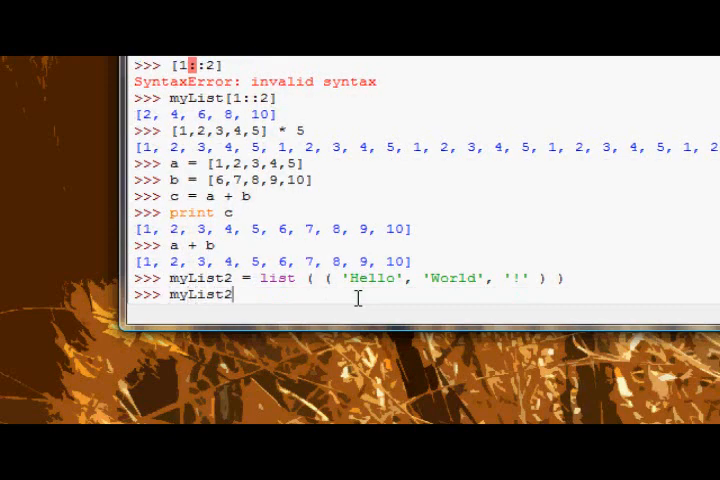
Display myList2, then build myList3 = list('Hello') giving ['H', 'e', 'l', 'l', 'o']
key("Return")
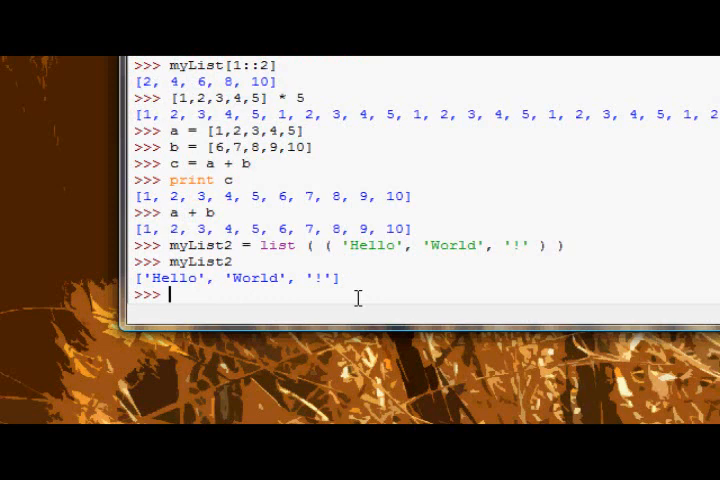
type("my")
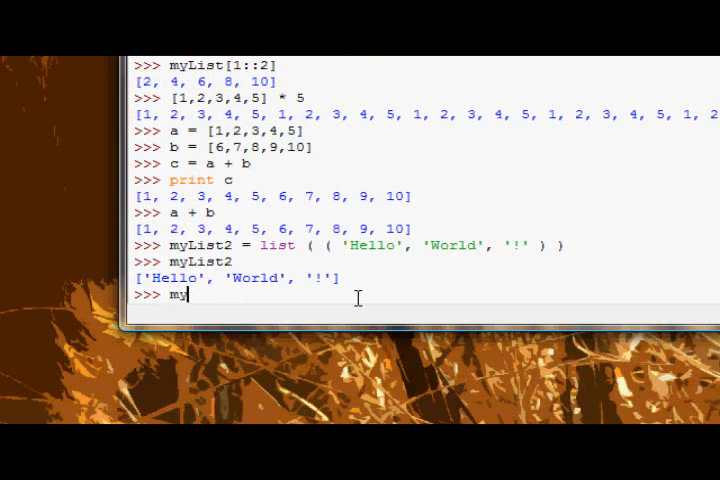
type("List3")
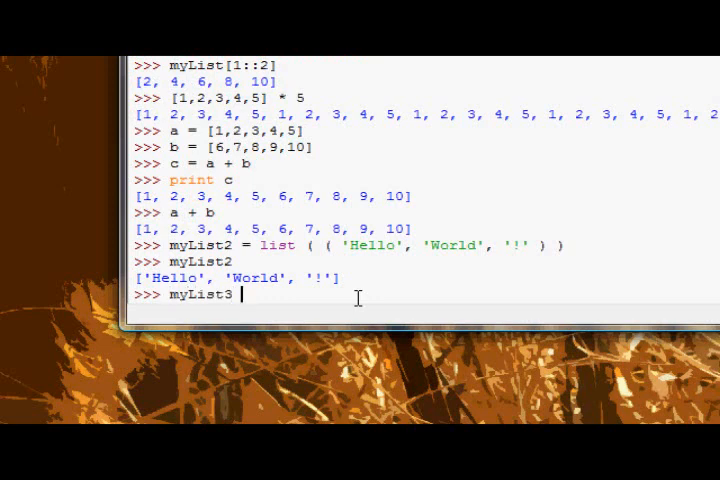
type("= list ( )")
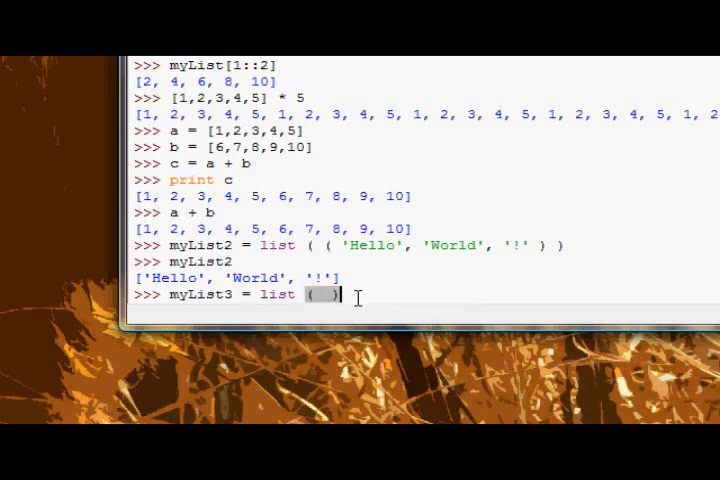
type("'Hel")
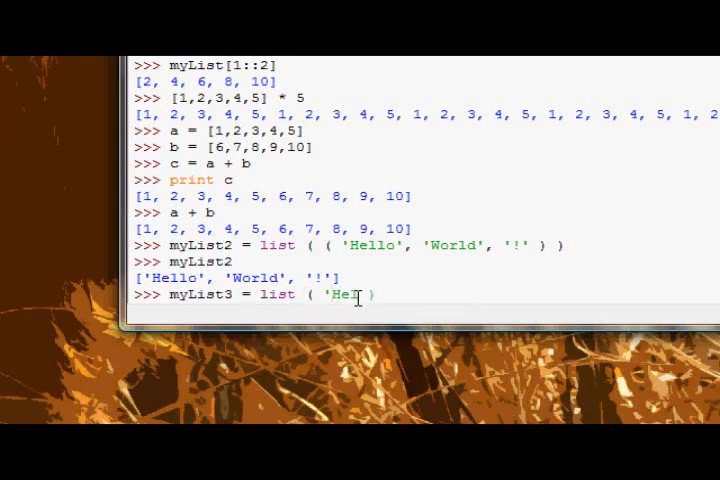
key("Return")
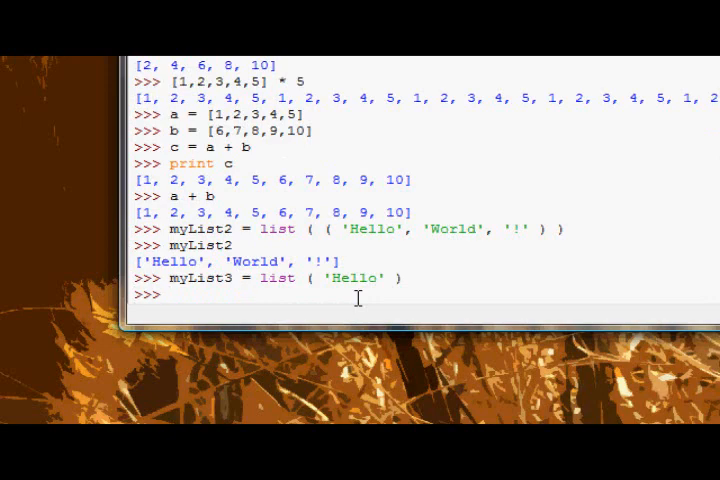
type("myList3")
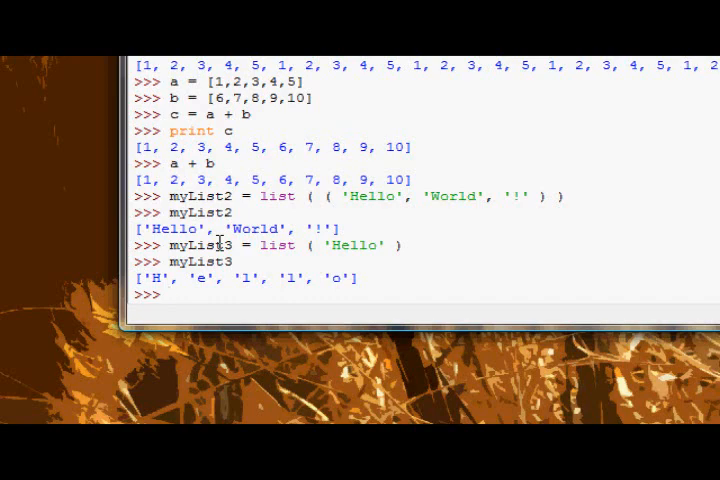
Set myList[0] = 0, print [0, 2, …, 10], then begin restoring myList[0] to 1
type("myL")
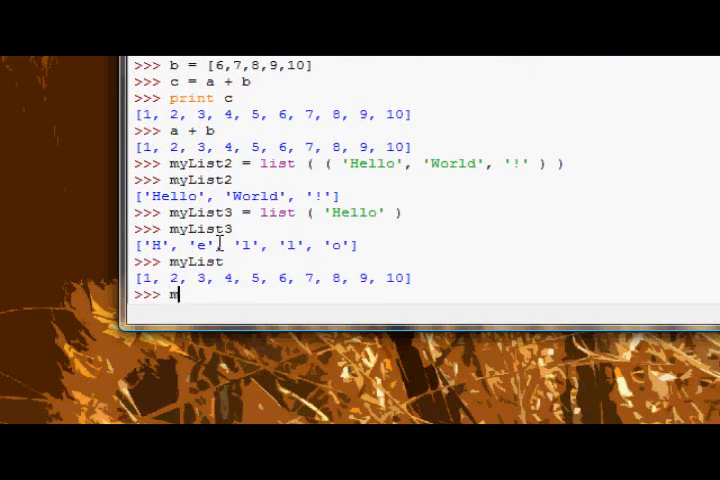
type("yList")
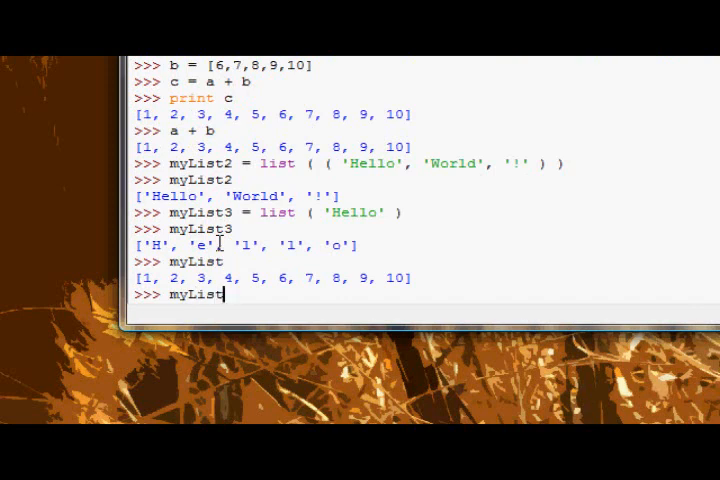
type("[0]")
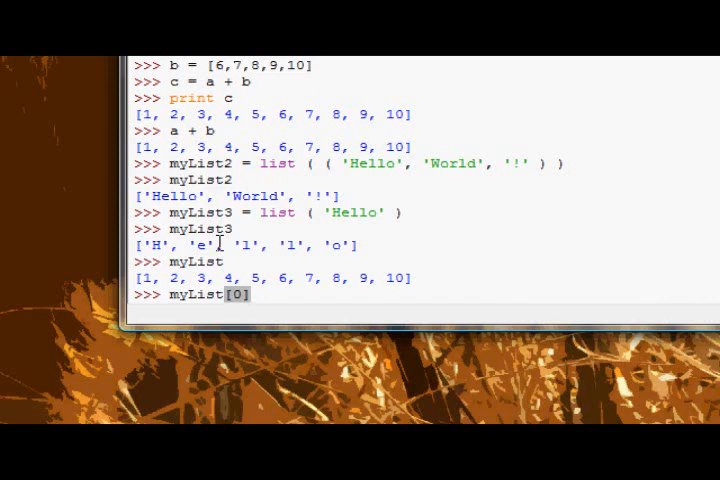
type("= 0")
type("print")
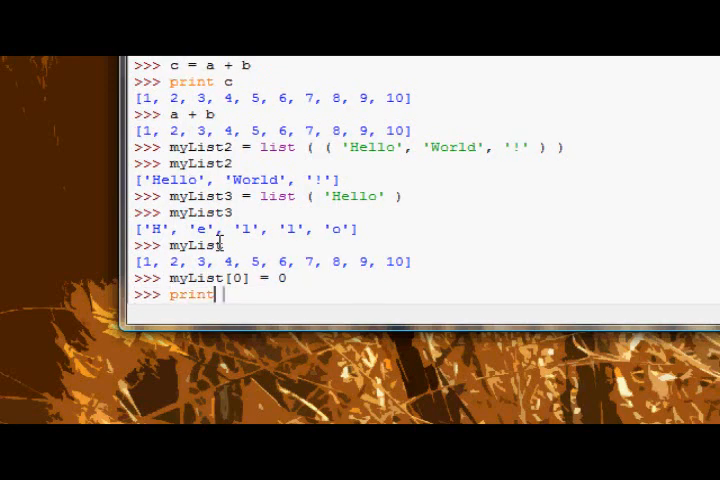
key("Return")
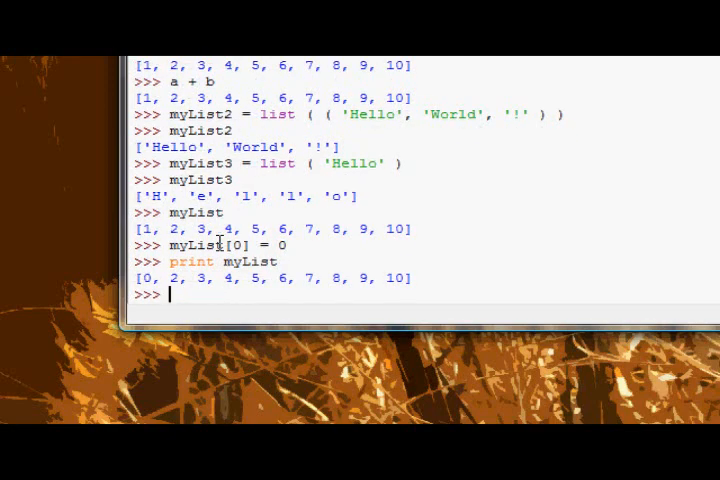
type("myList[0] = 1")
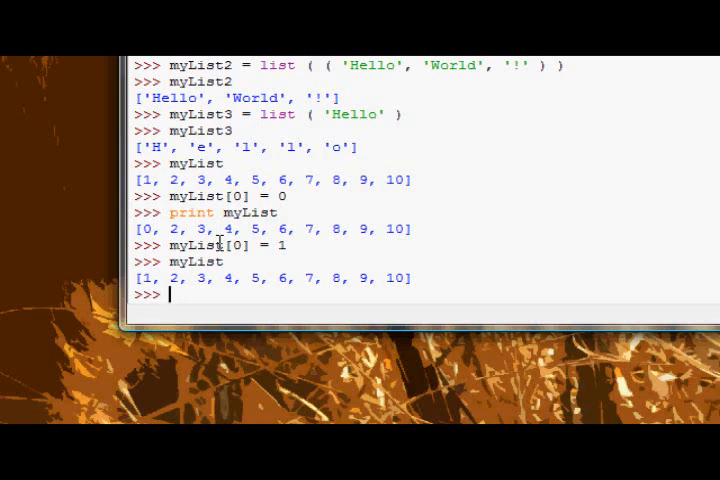
Run del myList[9] and display myList, now [1, 2, 3, …, 9]
type("del")
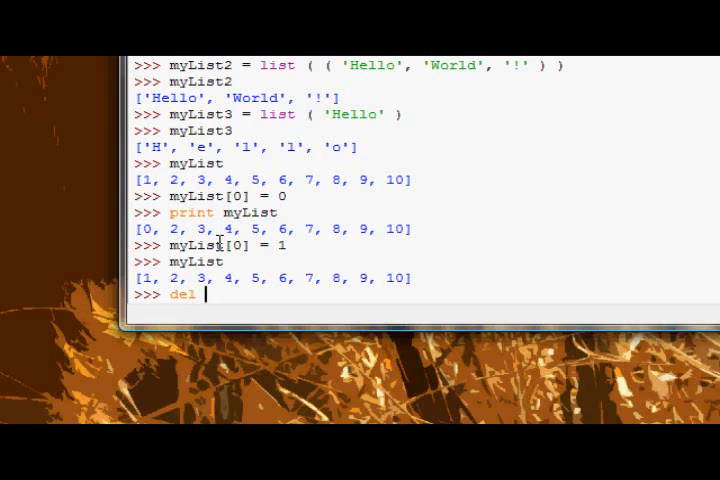
type("myList")
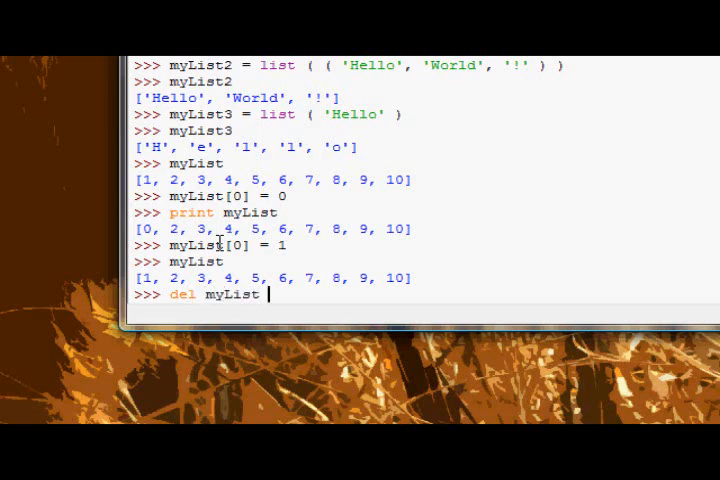
type("[9]")
type("m")
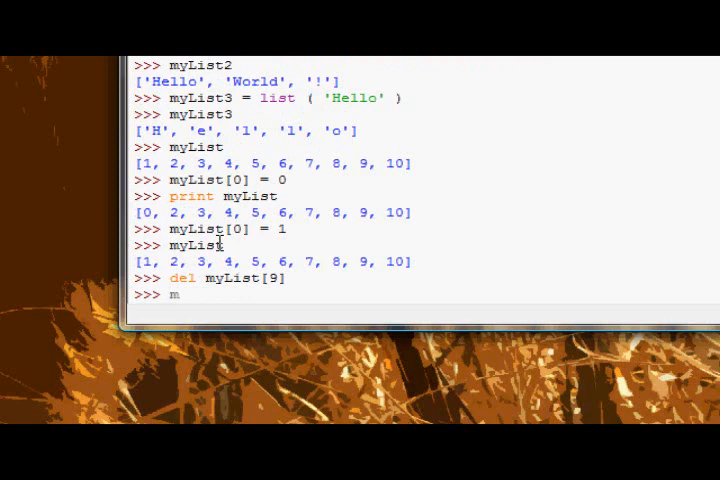
key("Return")
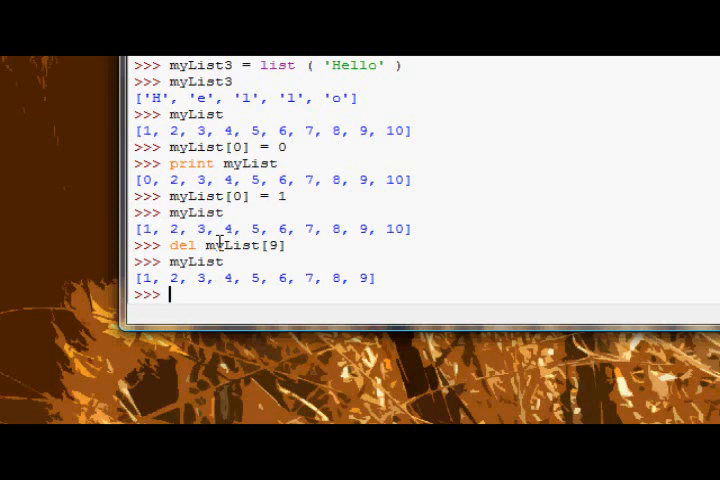
Enter del myList[1::2] to remove every other element from the second
type("del")
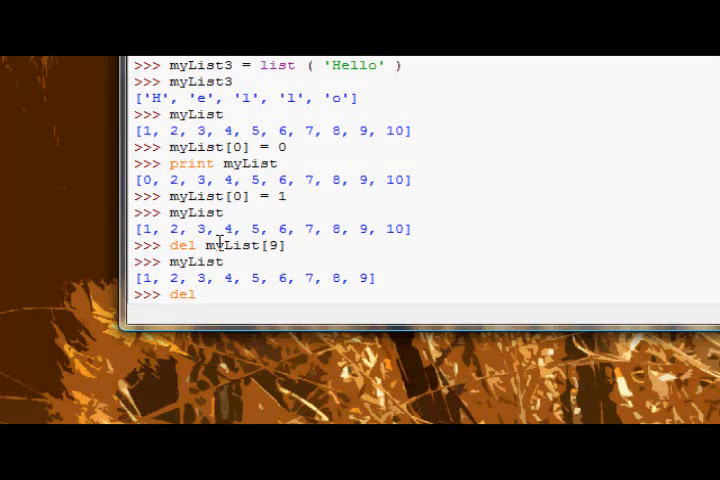
type("myList")
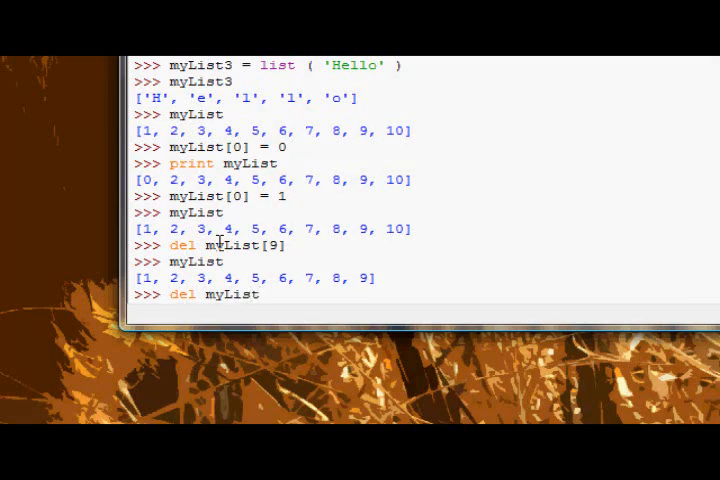
type("[")
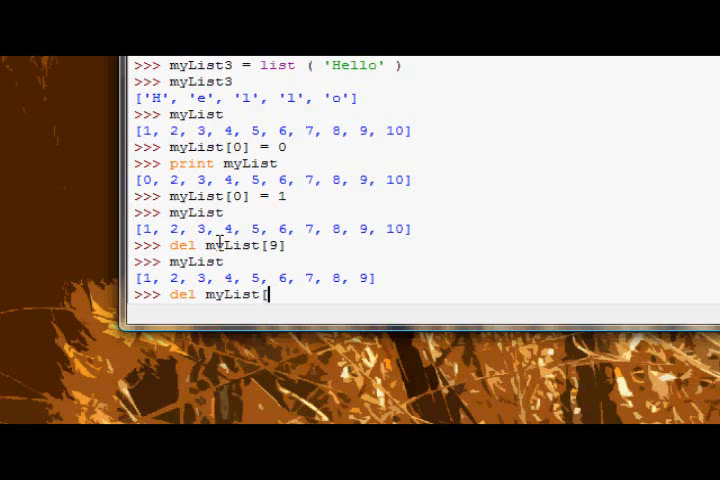
type("[:")
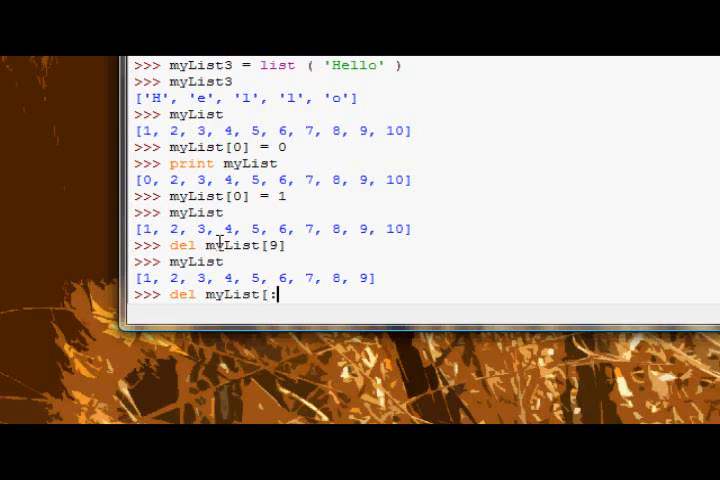
key("BackSpace")
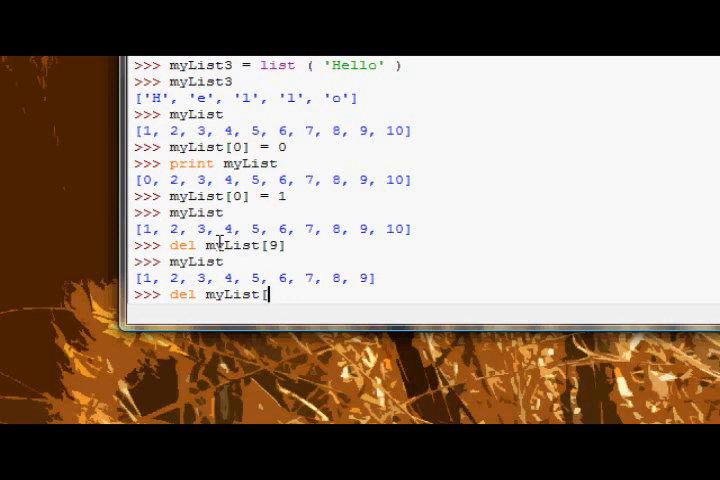
type("1::")
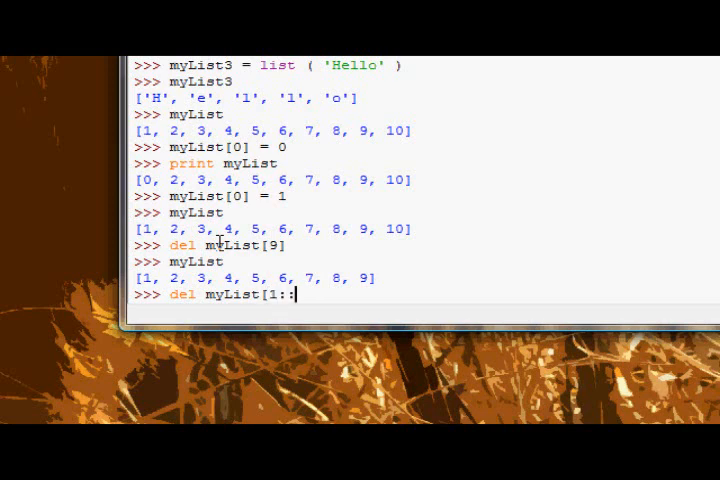
type("2]")
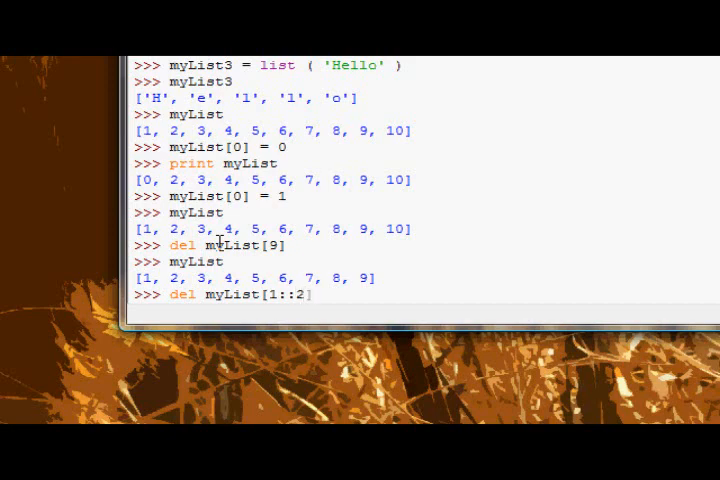
Check the list as lowercase mylist, get a NameError, and retype myList
type("m")
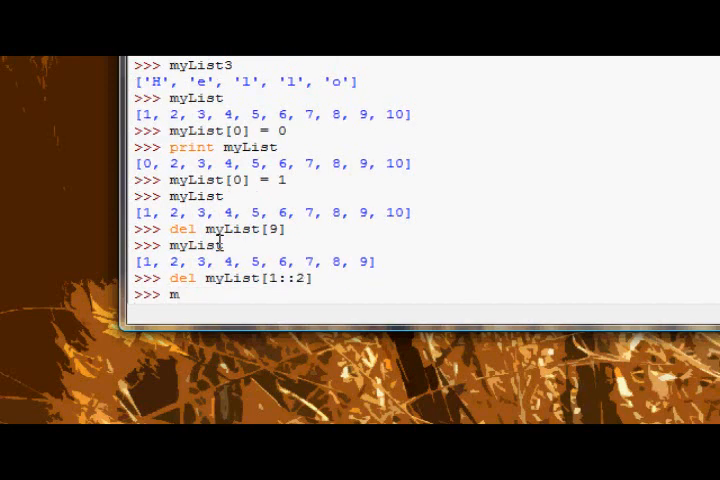
key("Return")
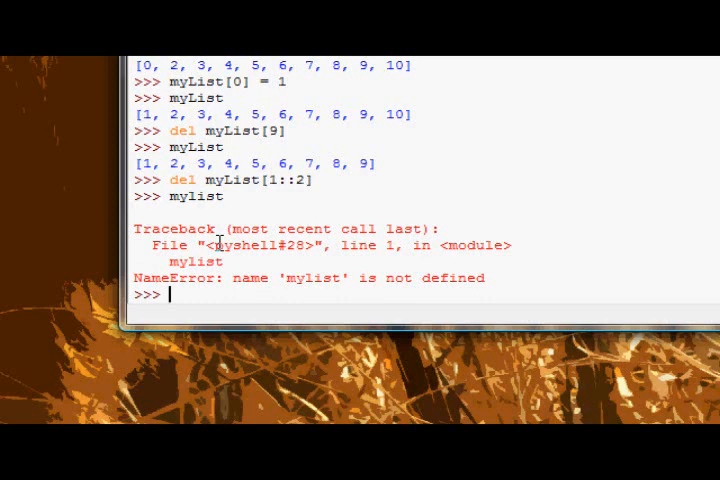
type("myList")
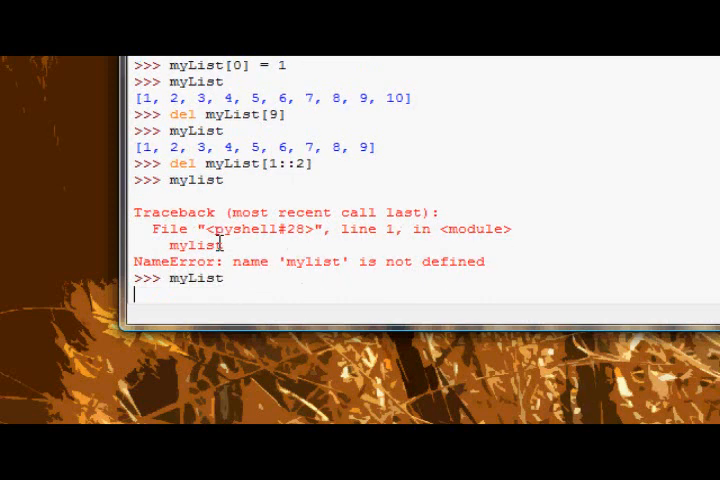